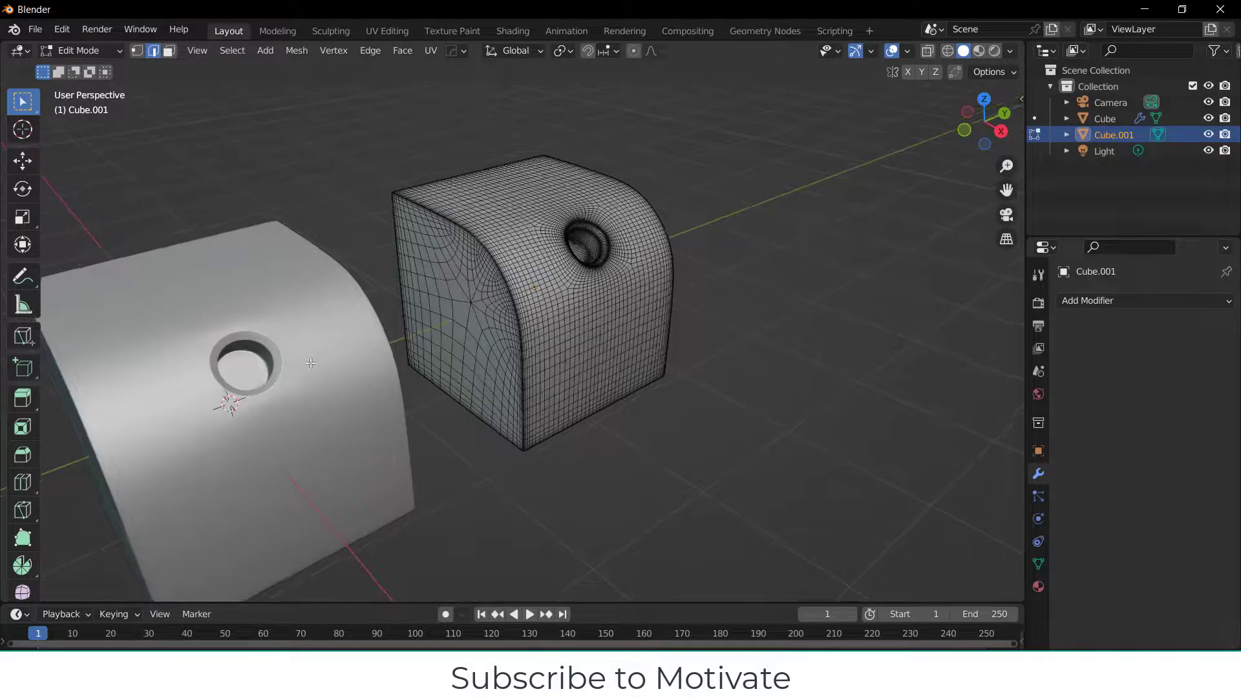
- Hide the two finished example models, leaving the scene empty
click(1104, 117)
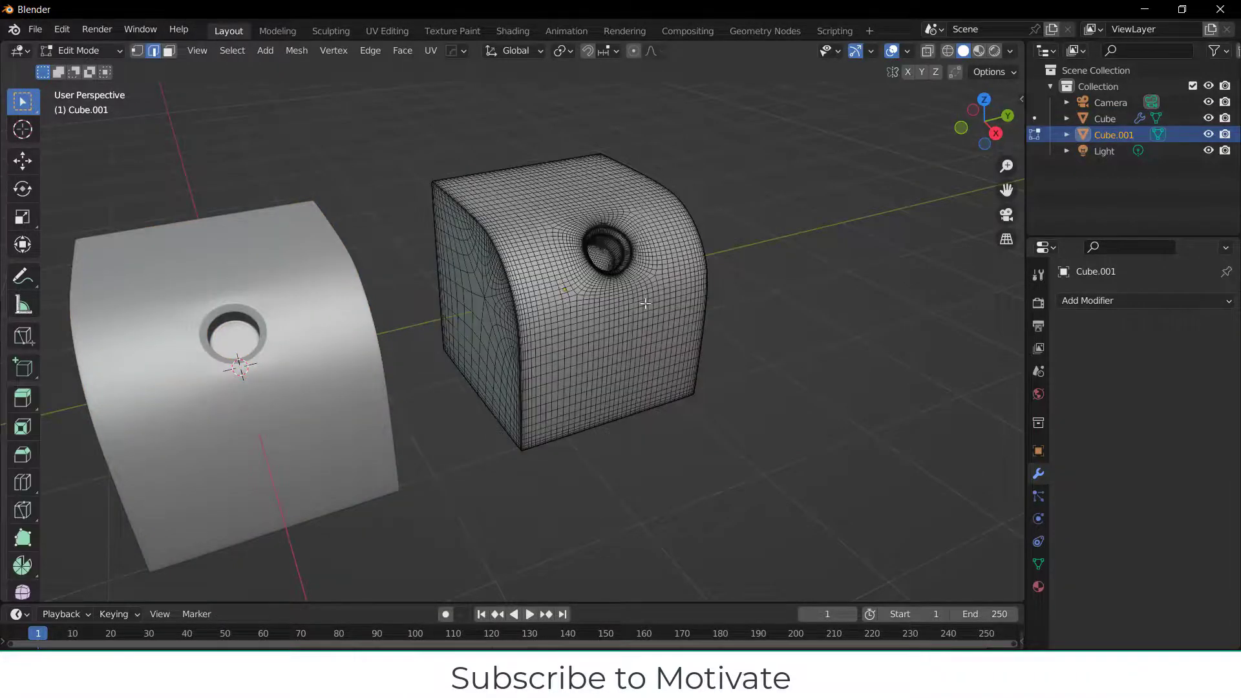
key(Tab)
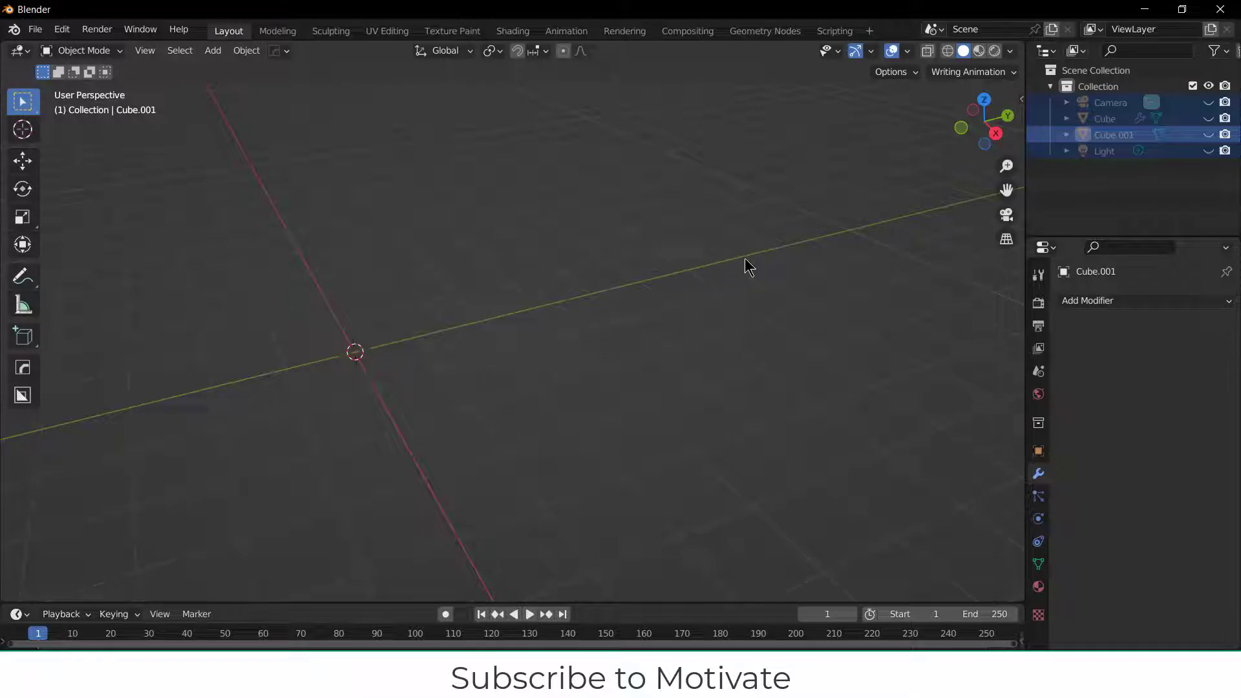
- Add a new cube and divide its sides with horizontal loop cuts in Edit Mode
click(212, 50)
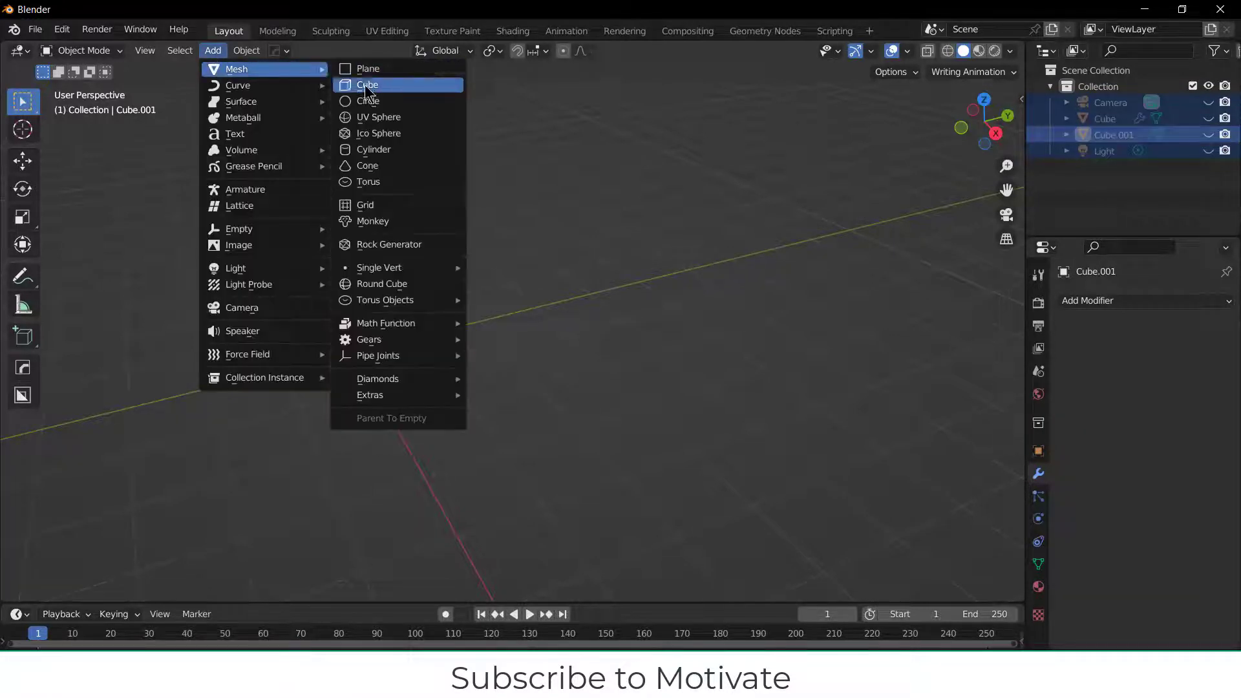
click(367, 86)
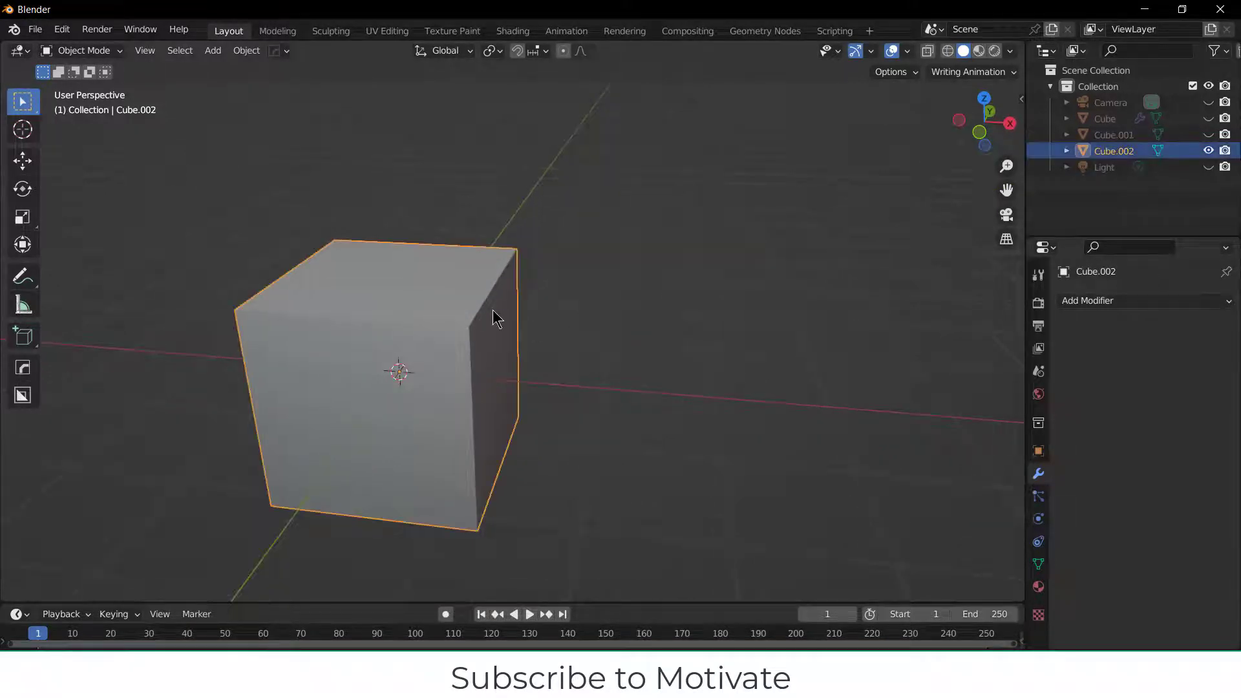
key(Tab)
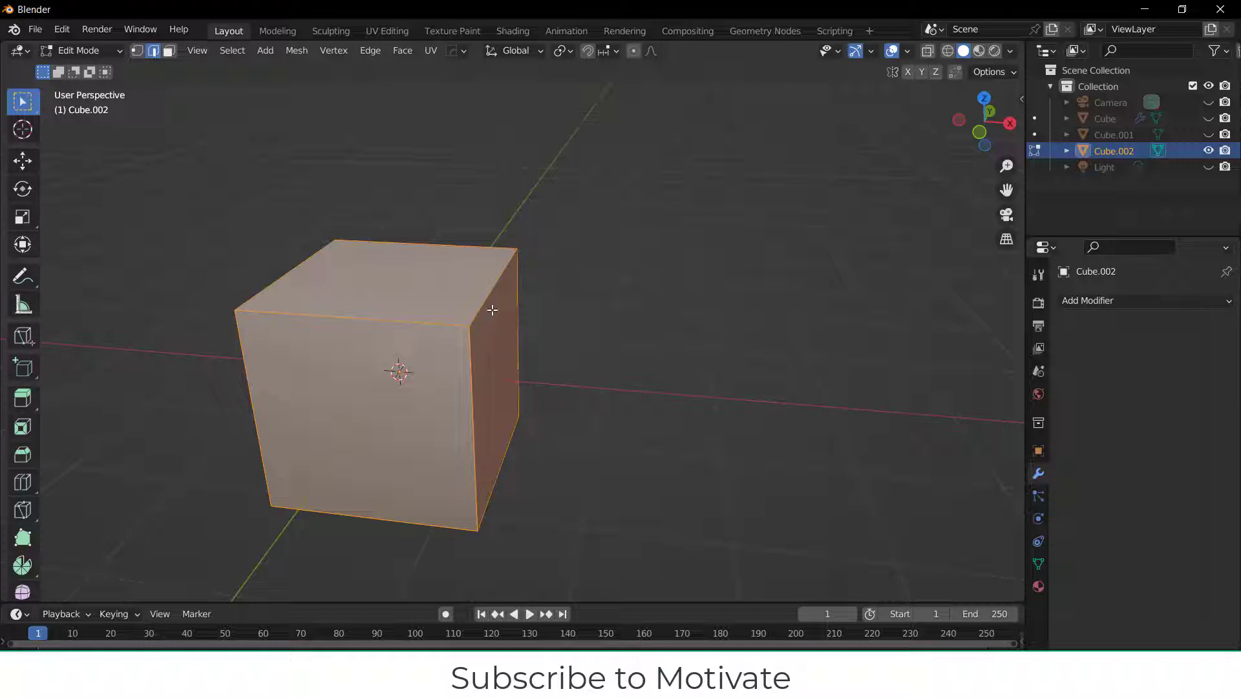
click(633, 320)
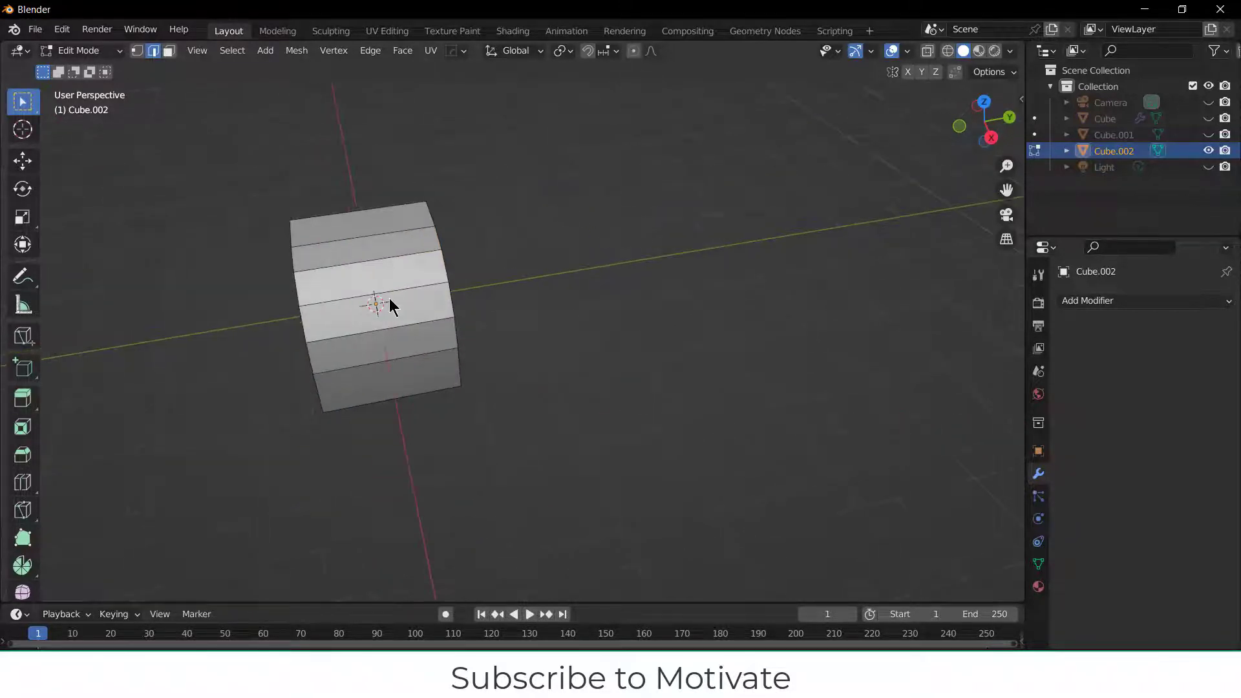
- Add two vertical loop cuts to form a four-by-four grid and begin insetting the central four front faces
drag(388, 307, 321, 293)
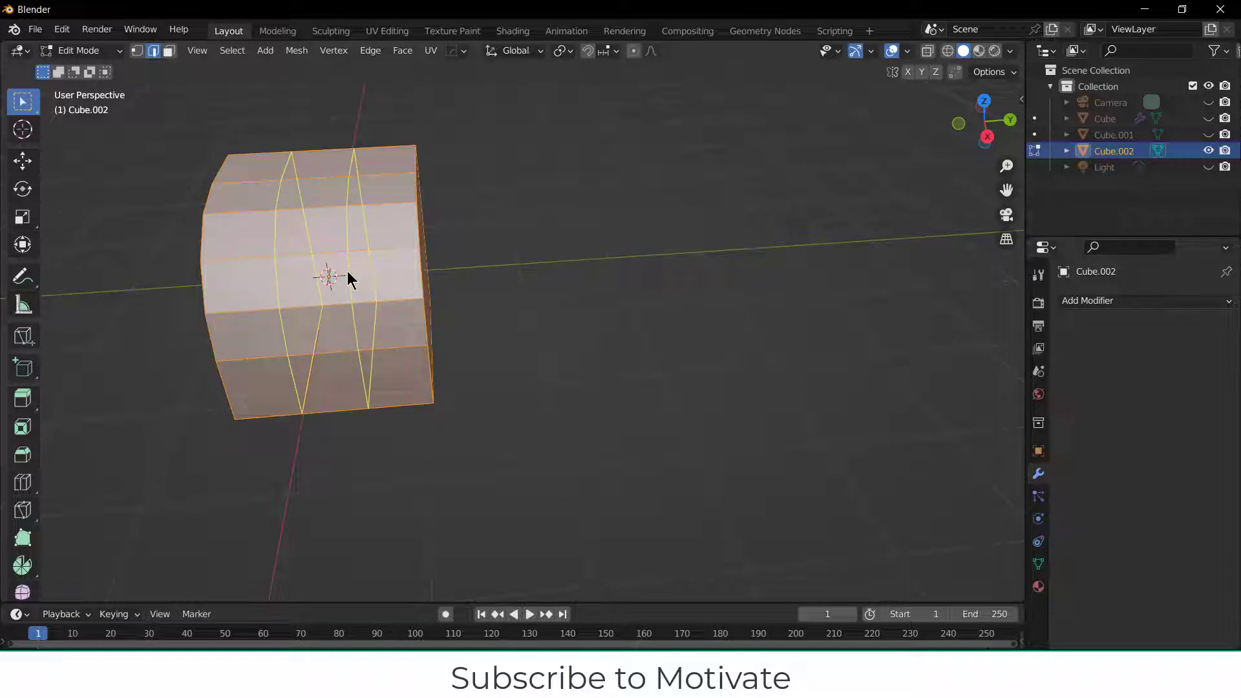
click(324, 275)
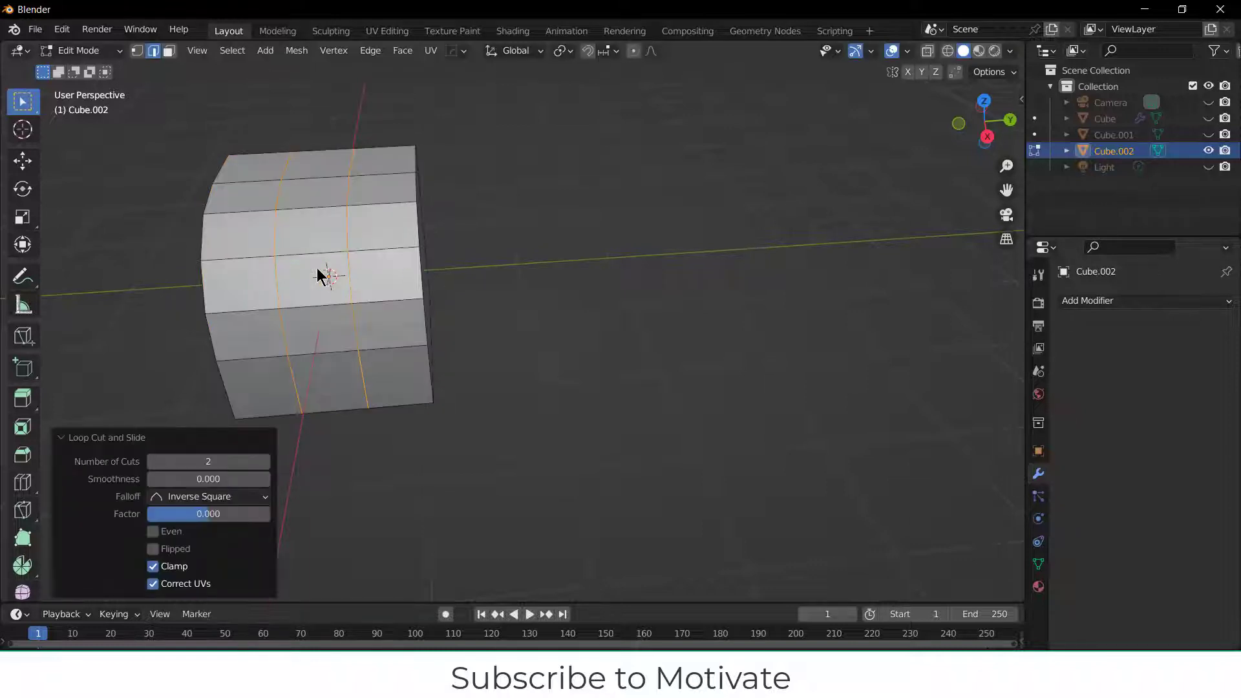
key(s)
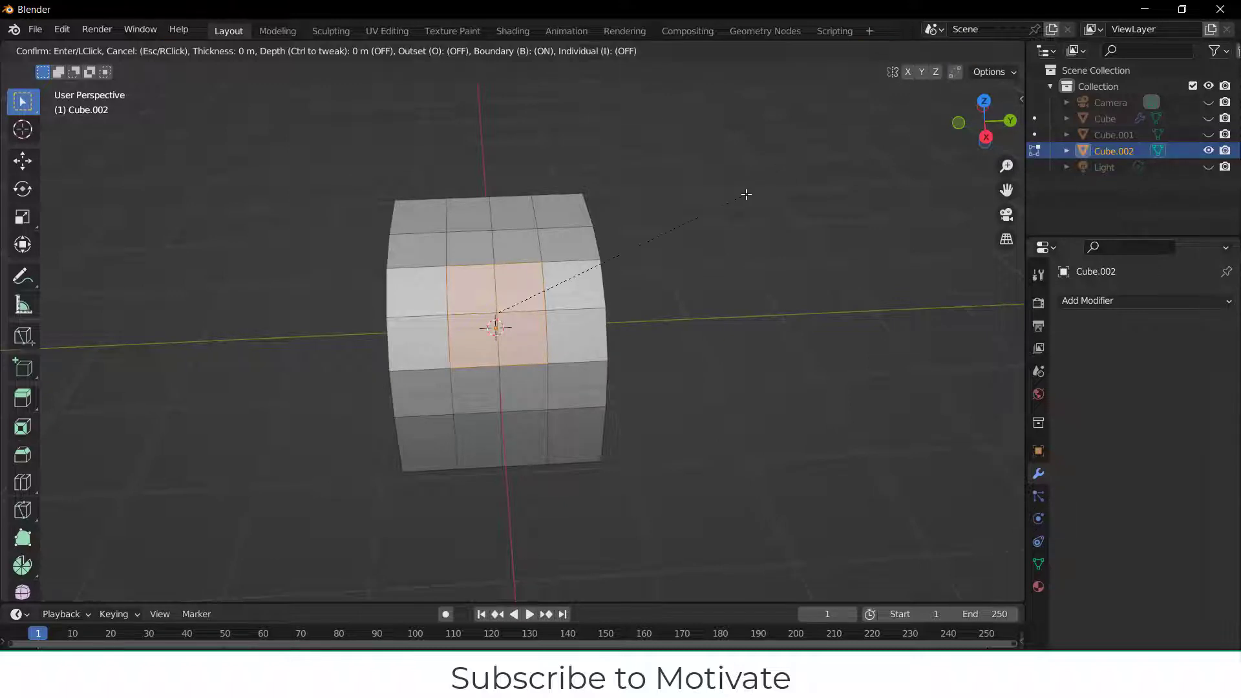
mouse_move(735, 206)
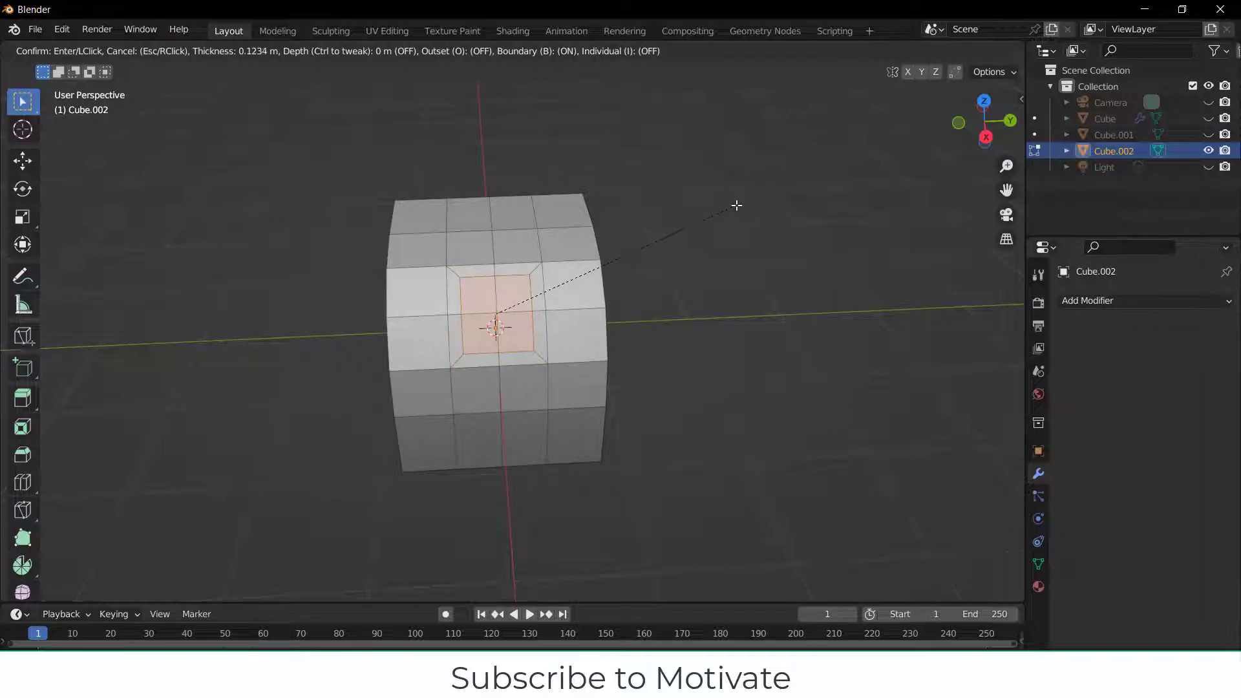
- Confirm the central inset and reshape the patch into a circle with LoopTools, keeping the fit-inside method
click(496, 328)
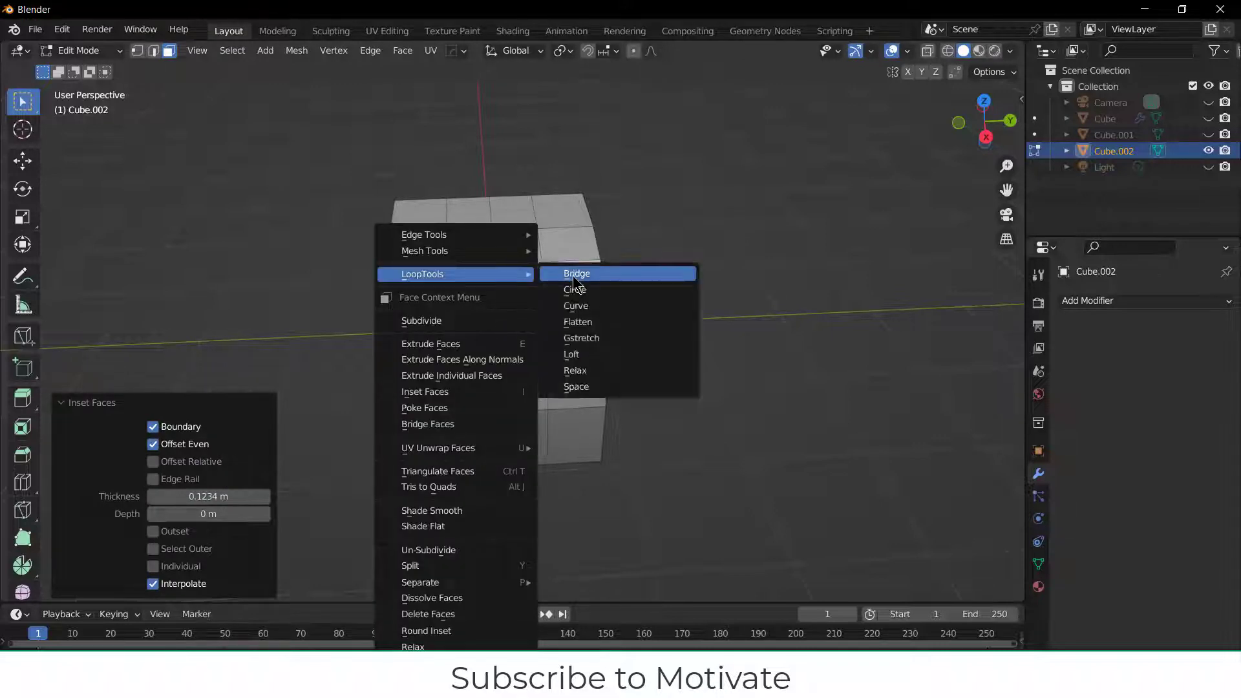
mouse_move(618, 359)
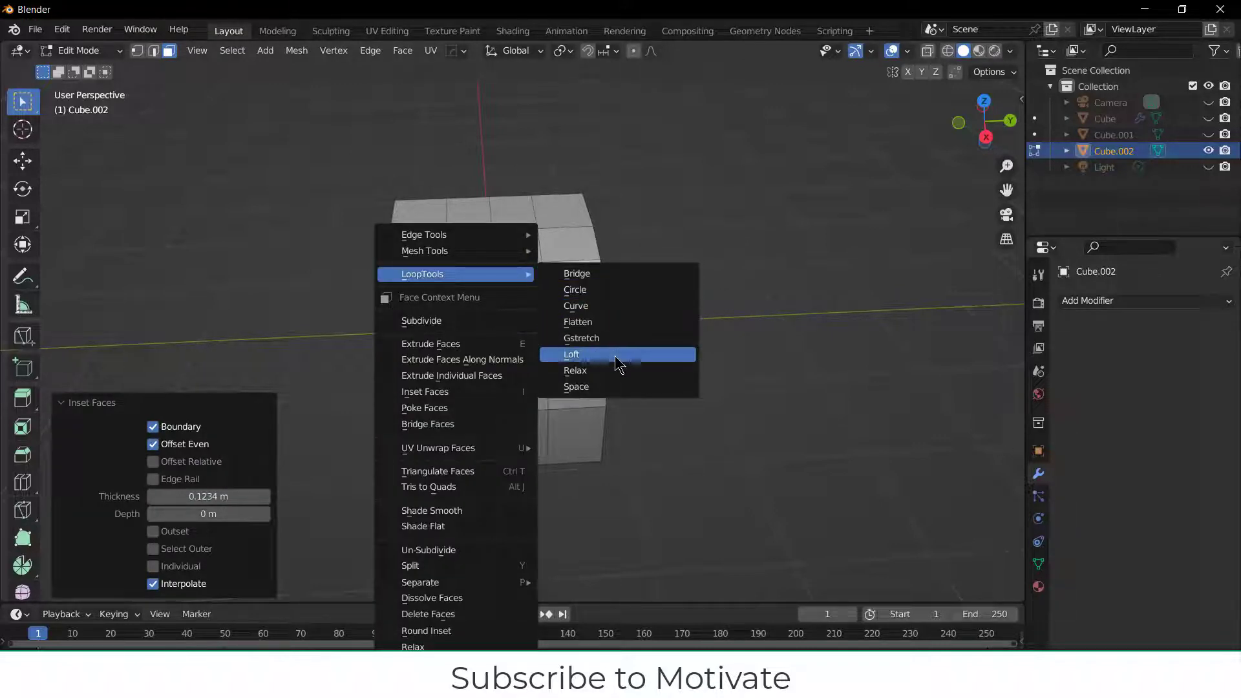
click(574, 289)
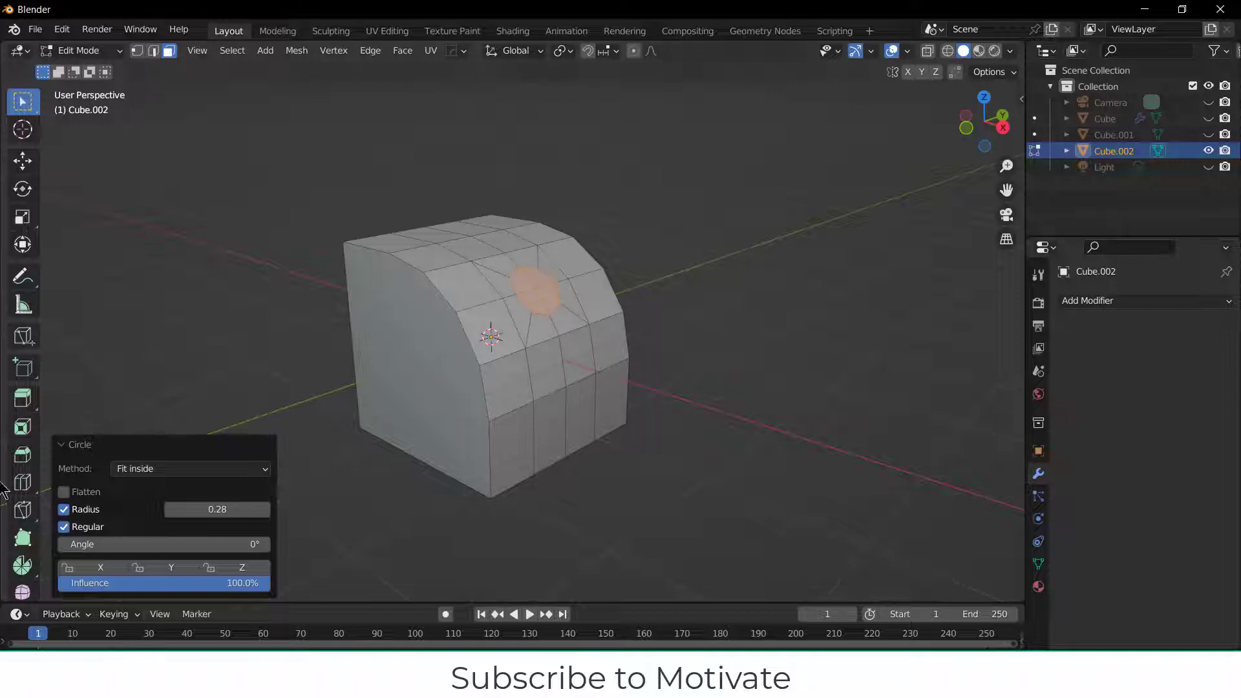
click(188, 469)
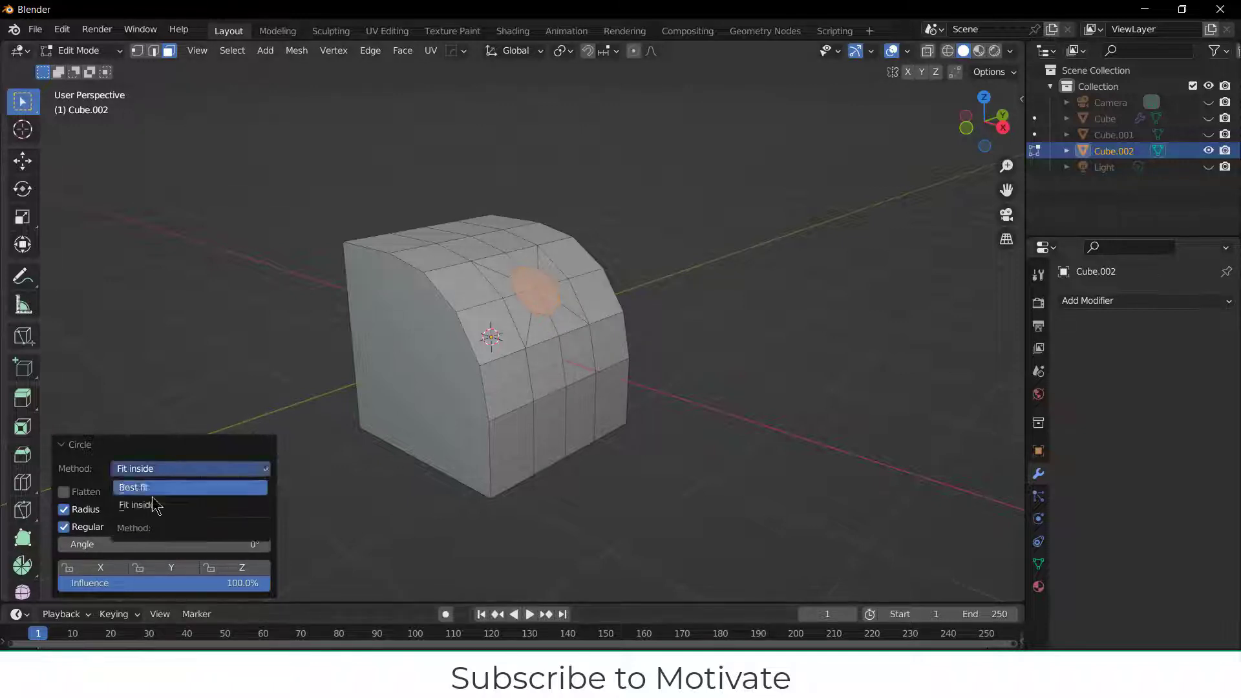
click(136, 504)
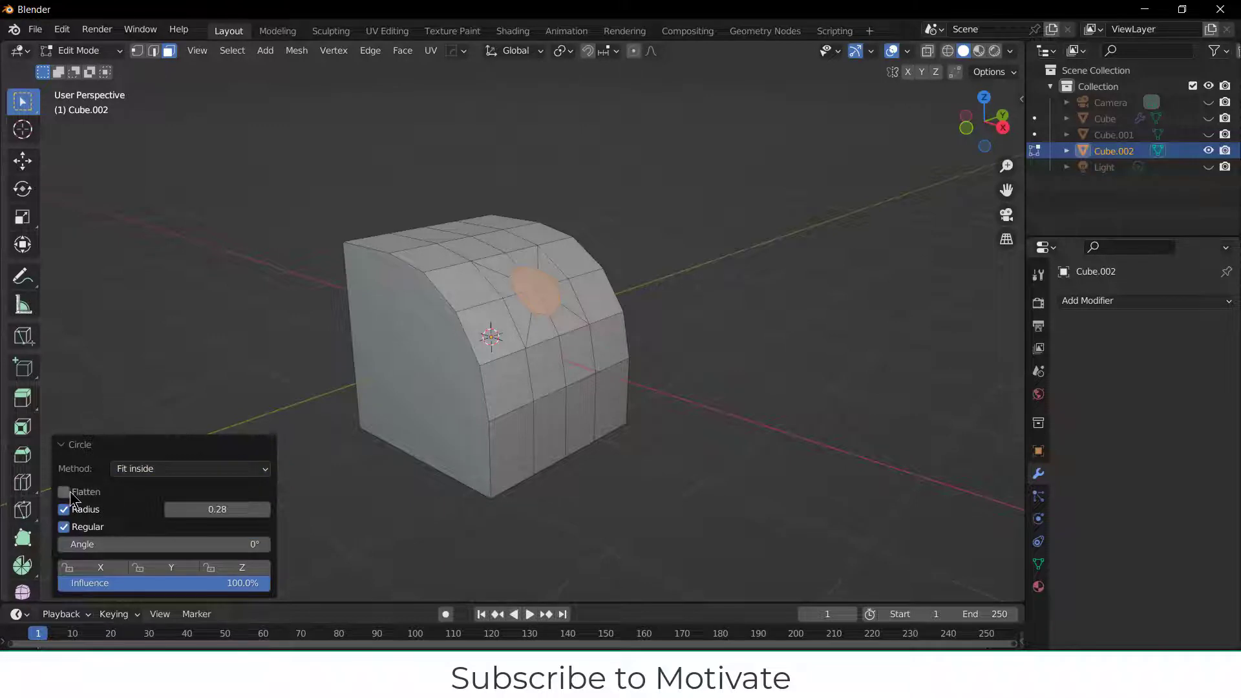
- Toggle flattening off and adjust the circular outline's radius
click(64, 491)
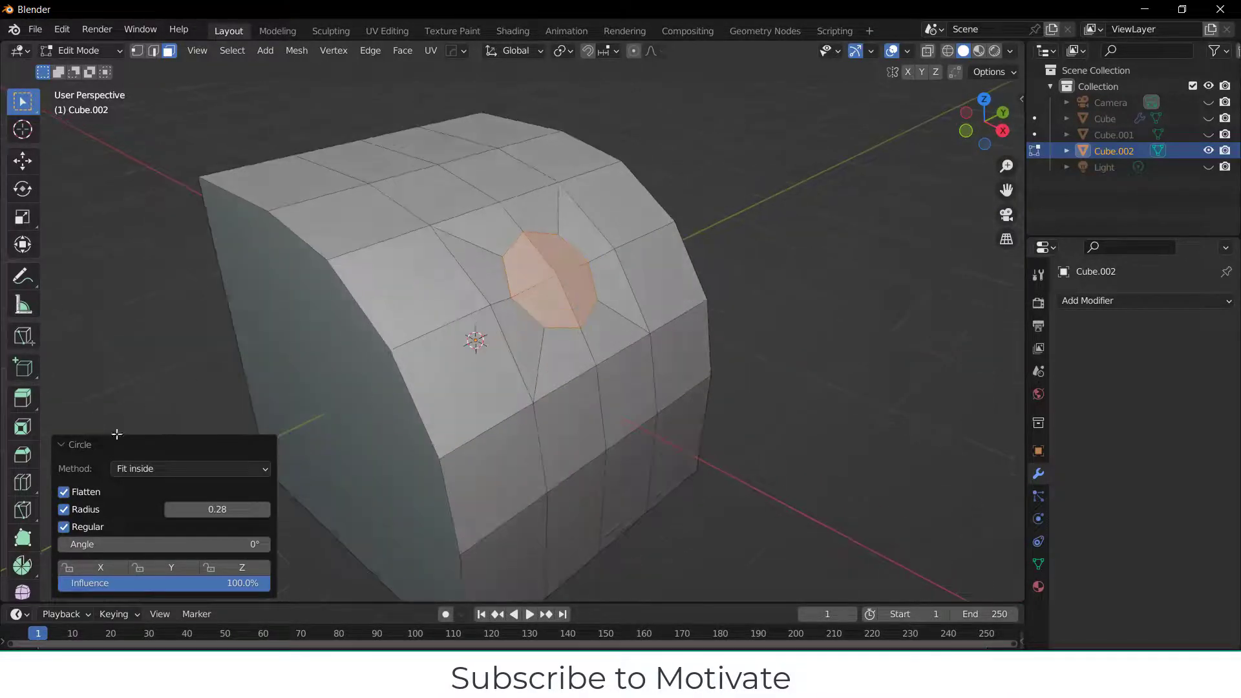
click(64, 492)
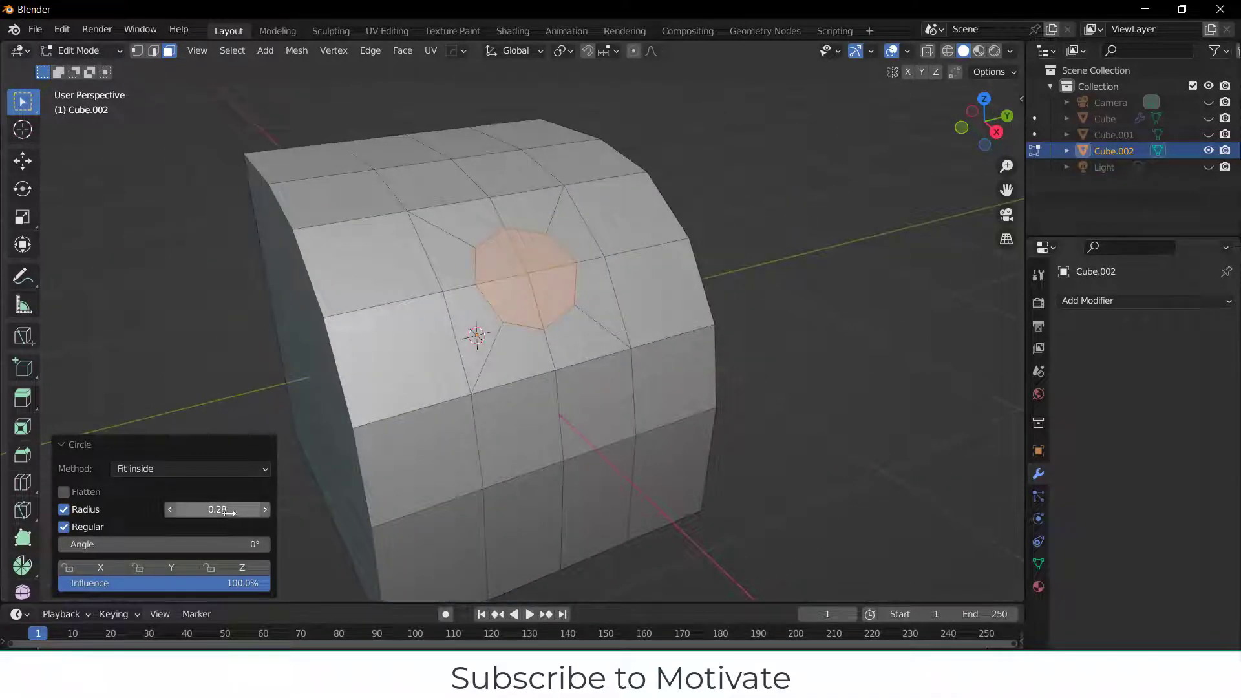
drag(217, 509, 253, 509)
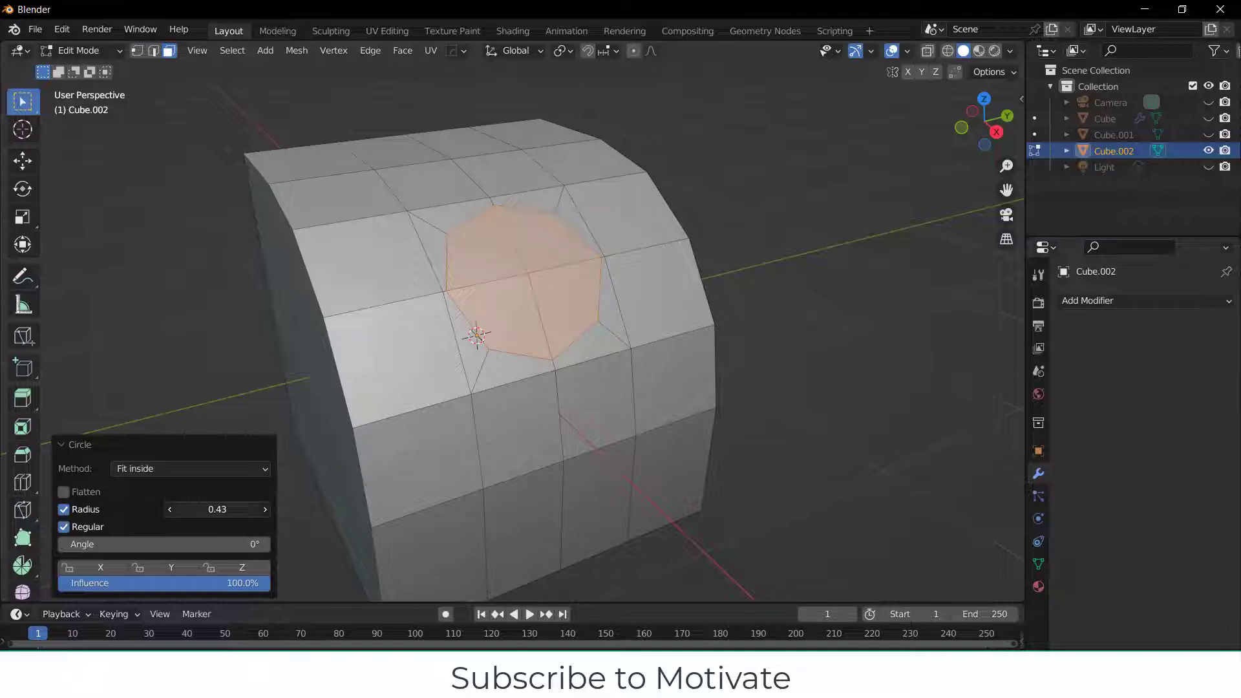
drag(245, 509, 213, 509)
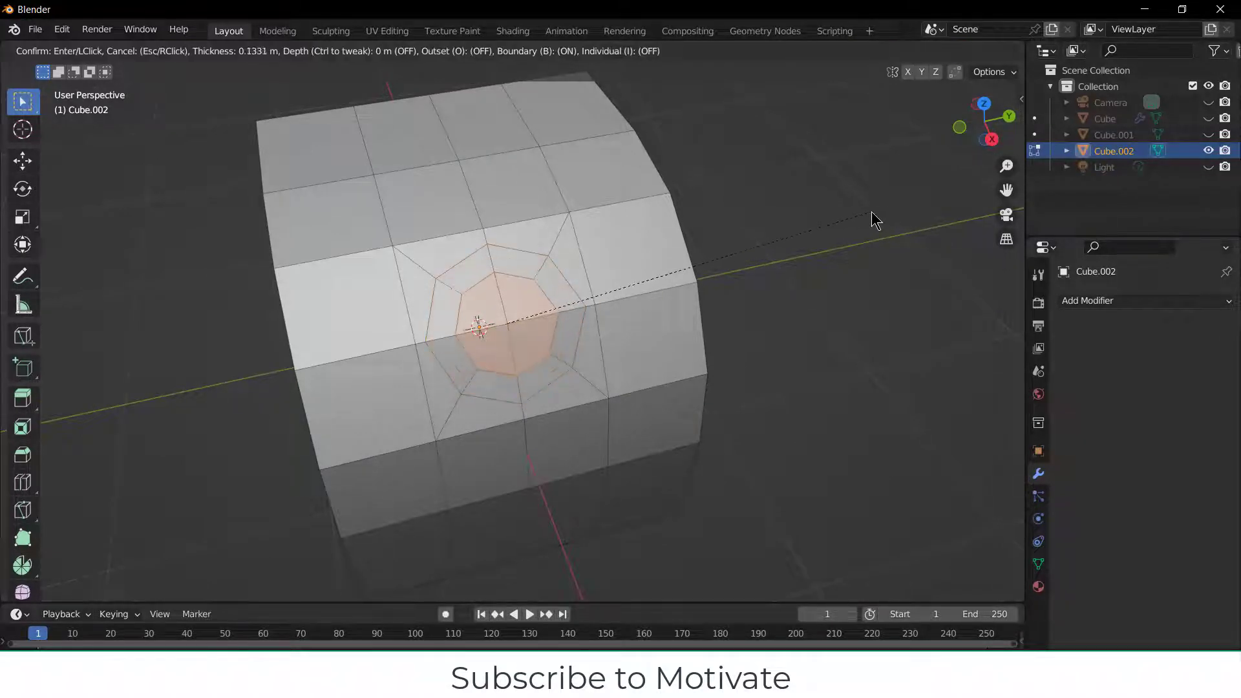
- Inset the circular faces with an extra ring and extrude them inward into an octagonal recess
click(480, 331)
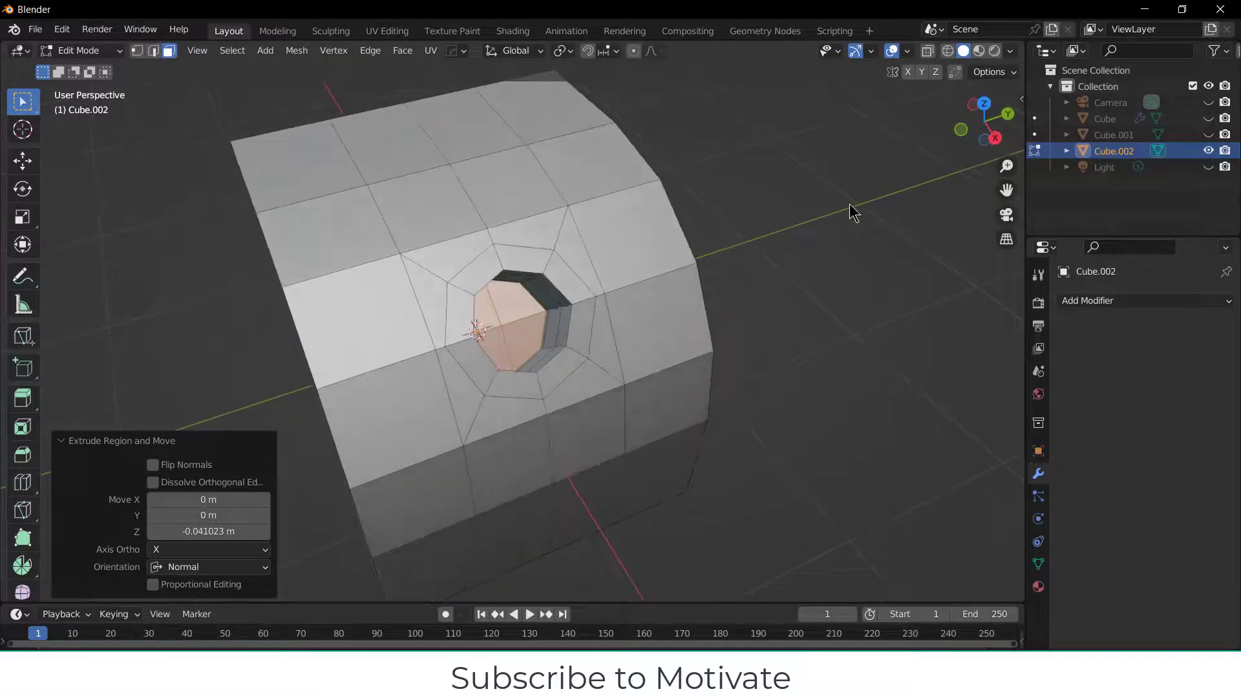
key(i)
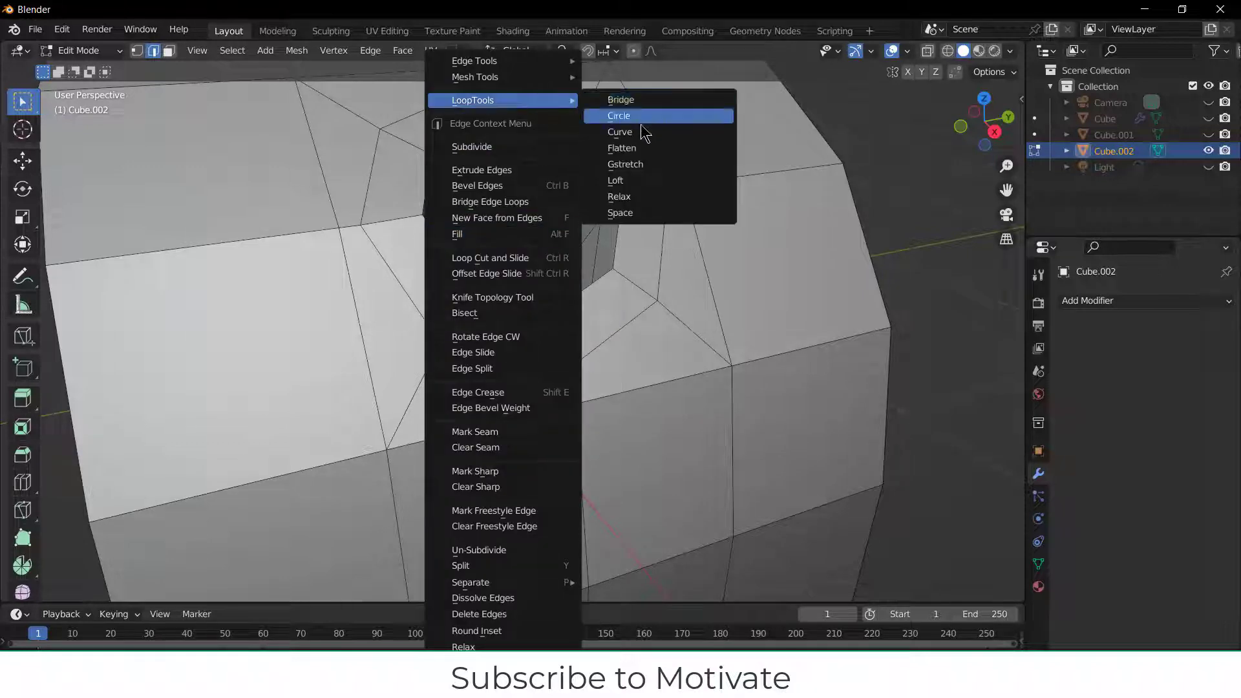
- Make the recess rim edge loop a perfect circle and flatten it with LoopTools
click(621, 147)
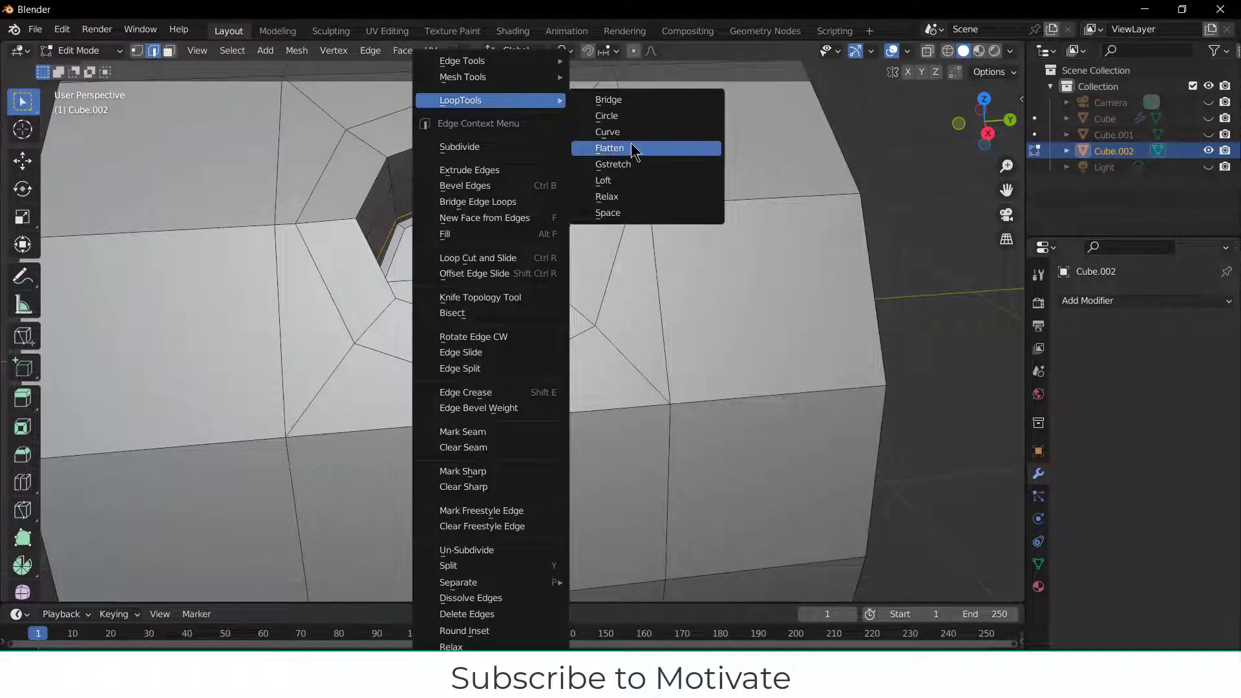
click(609, 147)
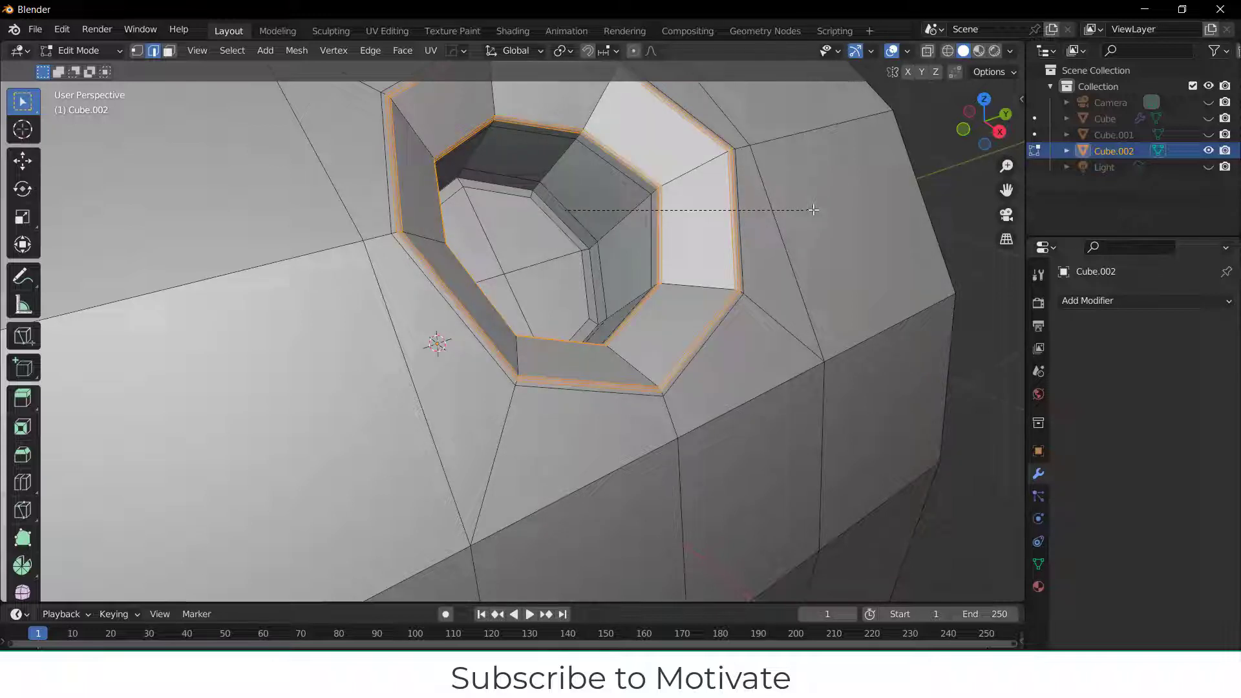
- Resize the hole's rim loop to finish the stepped countersink and shade the cube smooth
click(815, 209)
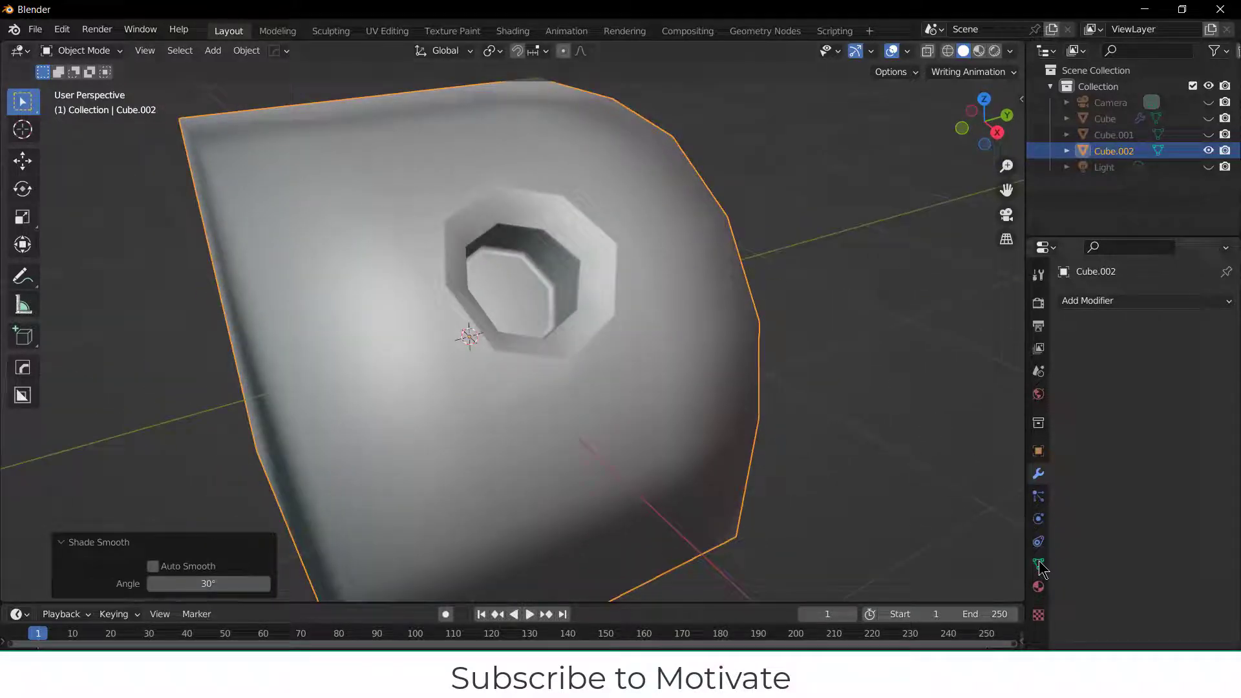
- Enable Auto Smooth normals and add a Subdivision Surface modifier with 3 viewport and 2 render levels
click(1036, 563)
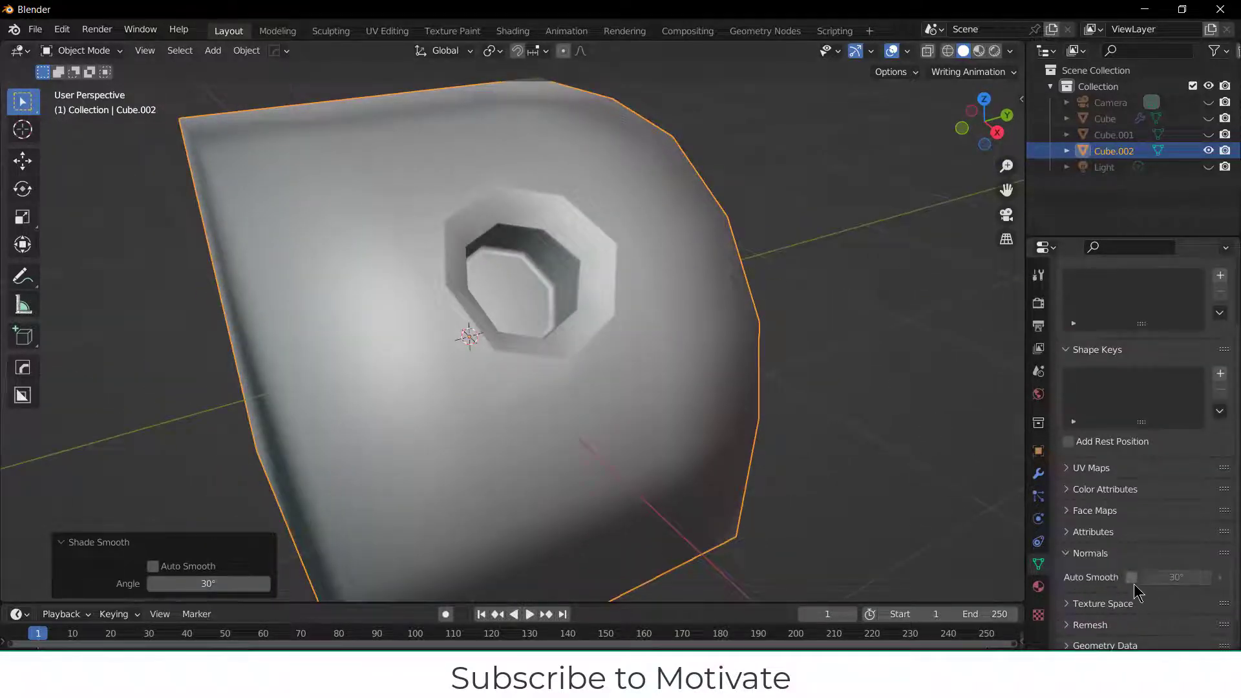
click(1132, 577)
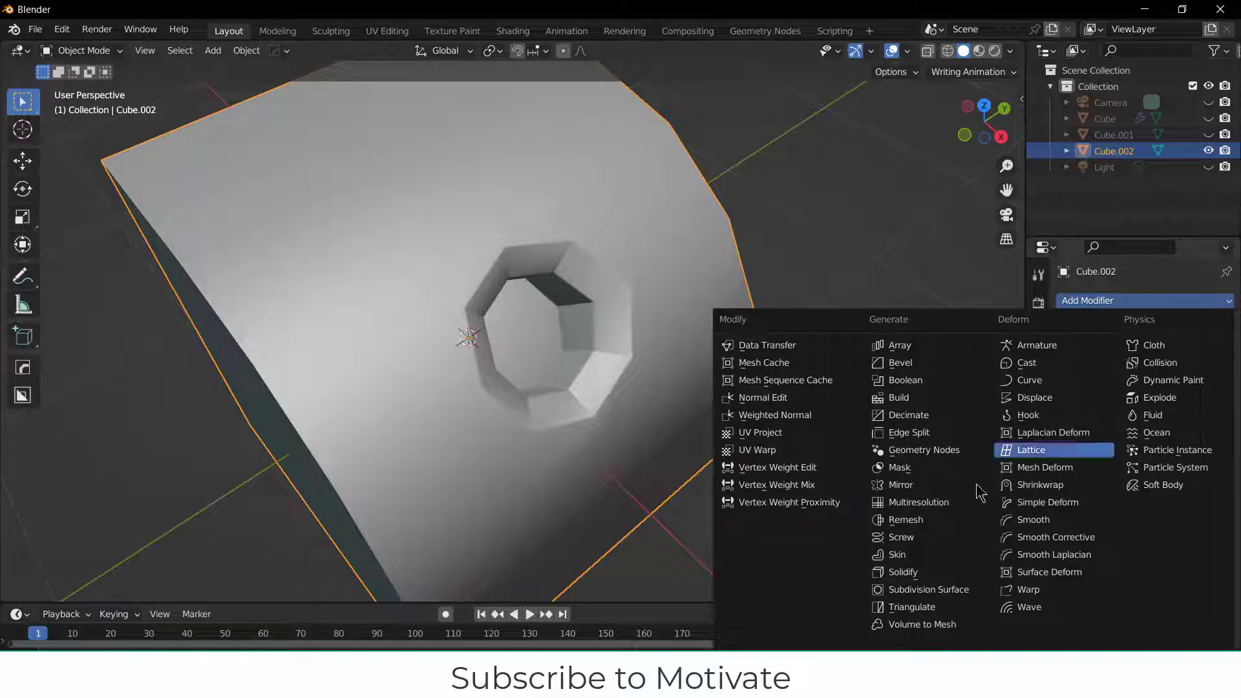
click(927, 589)
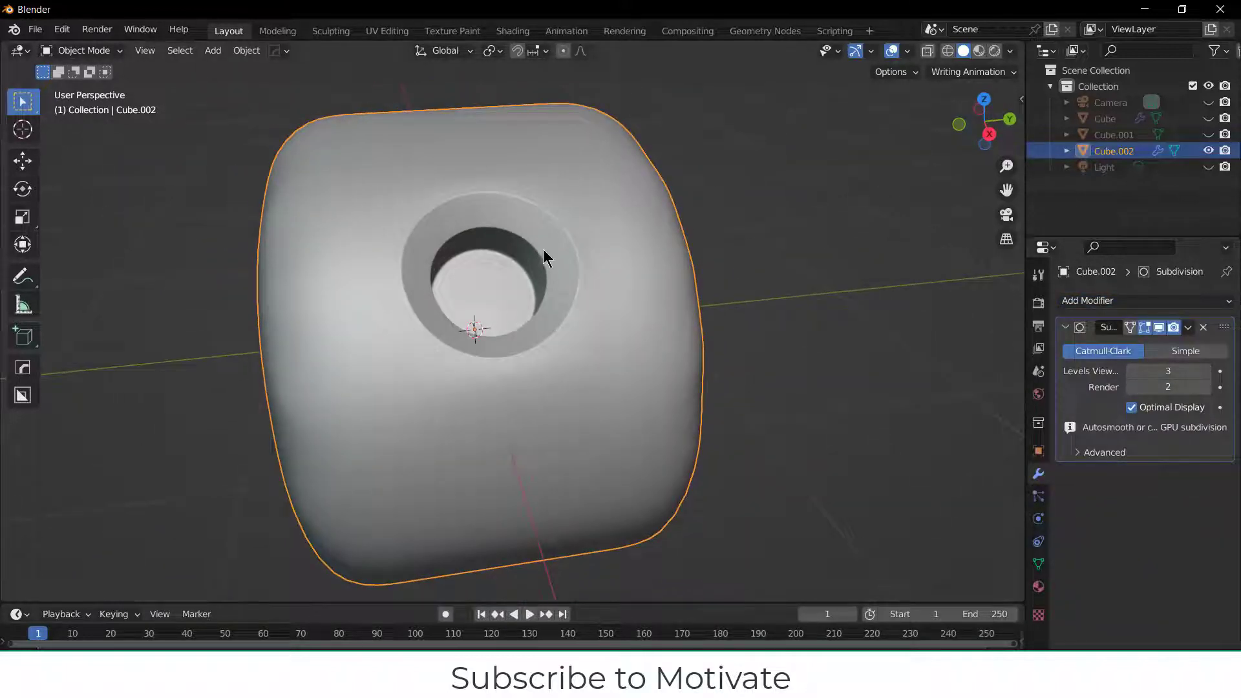
drag(546, 257, 637, 310)
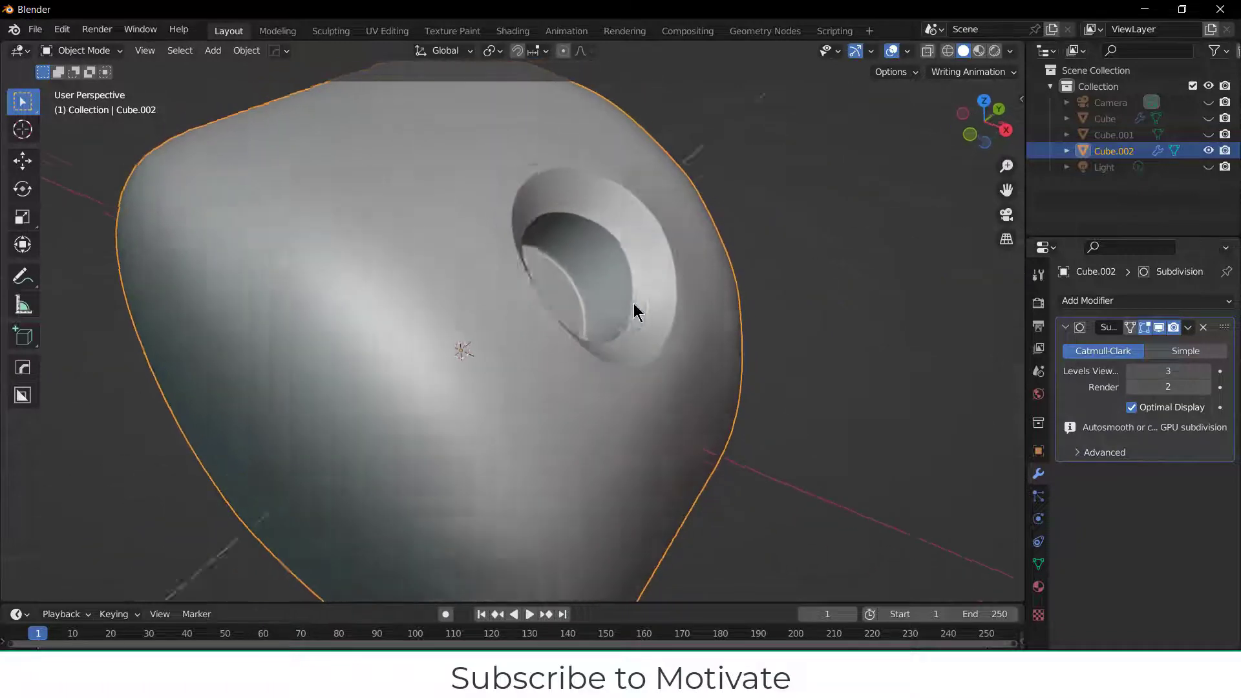
drag(633, 310, 293, 280)
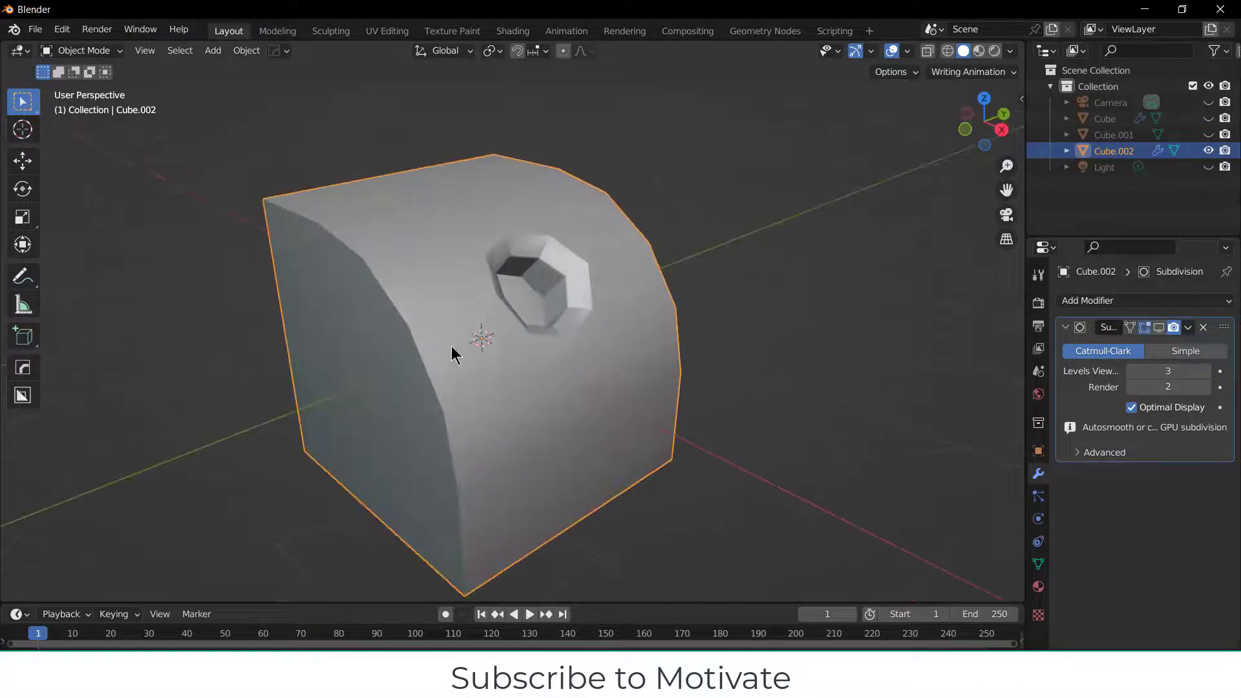
- Bevel the cube and hole-rim edges with 2 segments to tighten the subdivided shape
key(Tab)
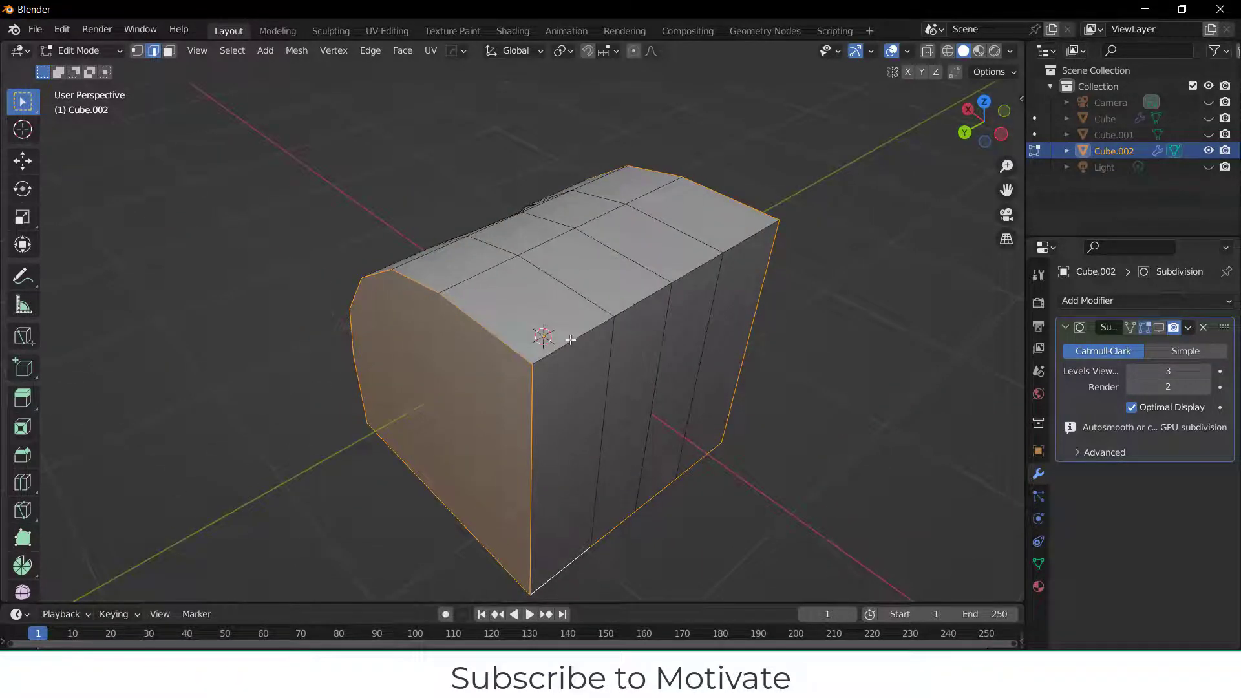
drag(570, 339, 690, 395)
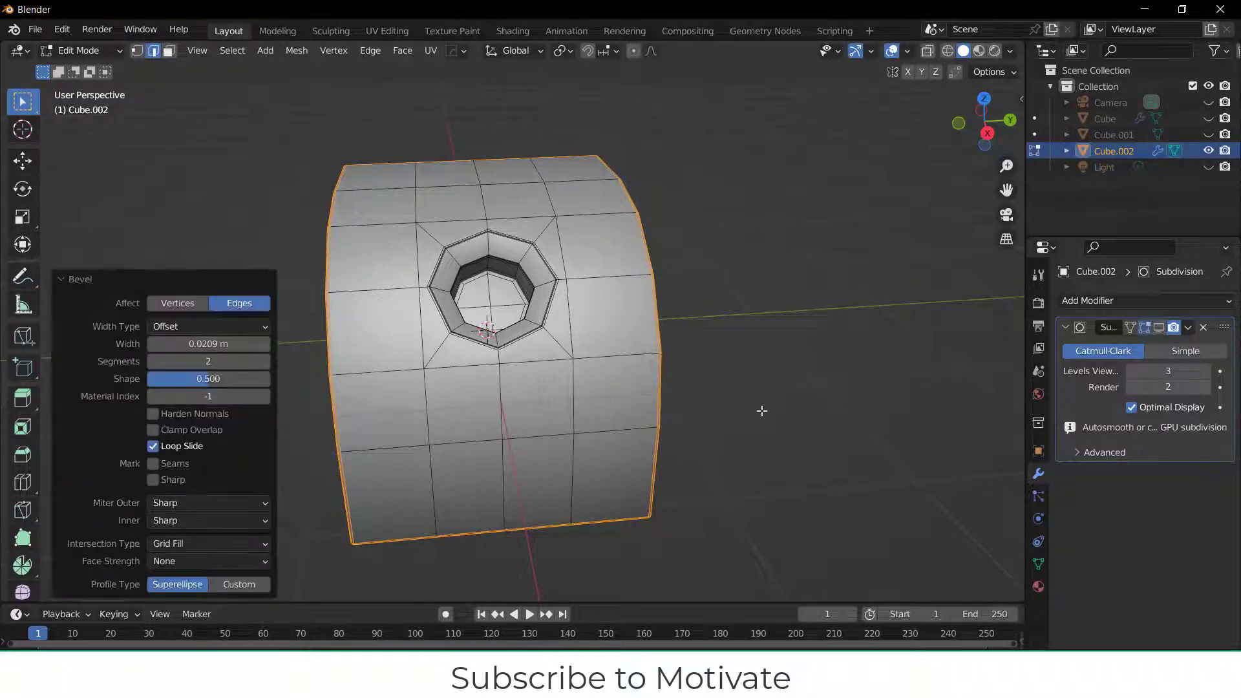
key(Tab)
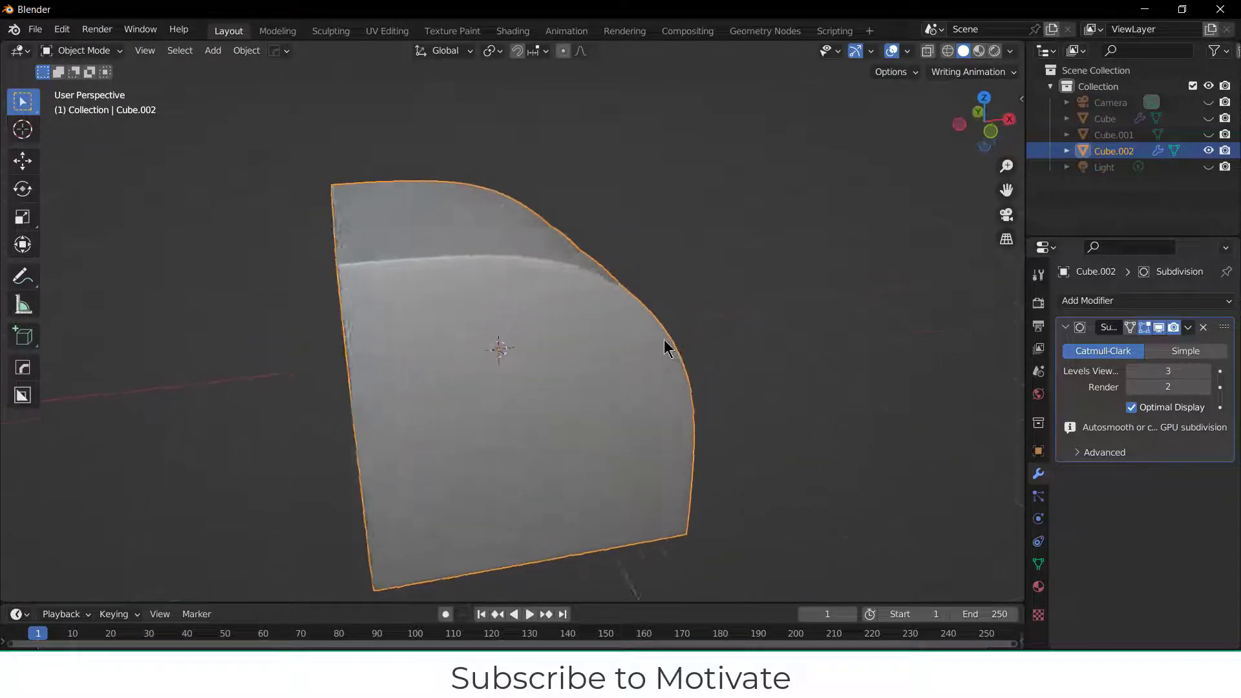
drag(668, 348, 518, 361)
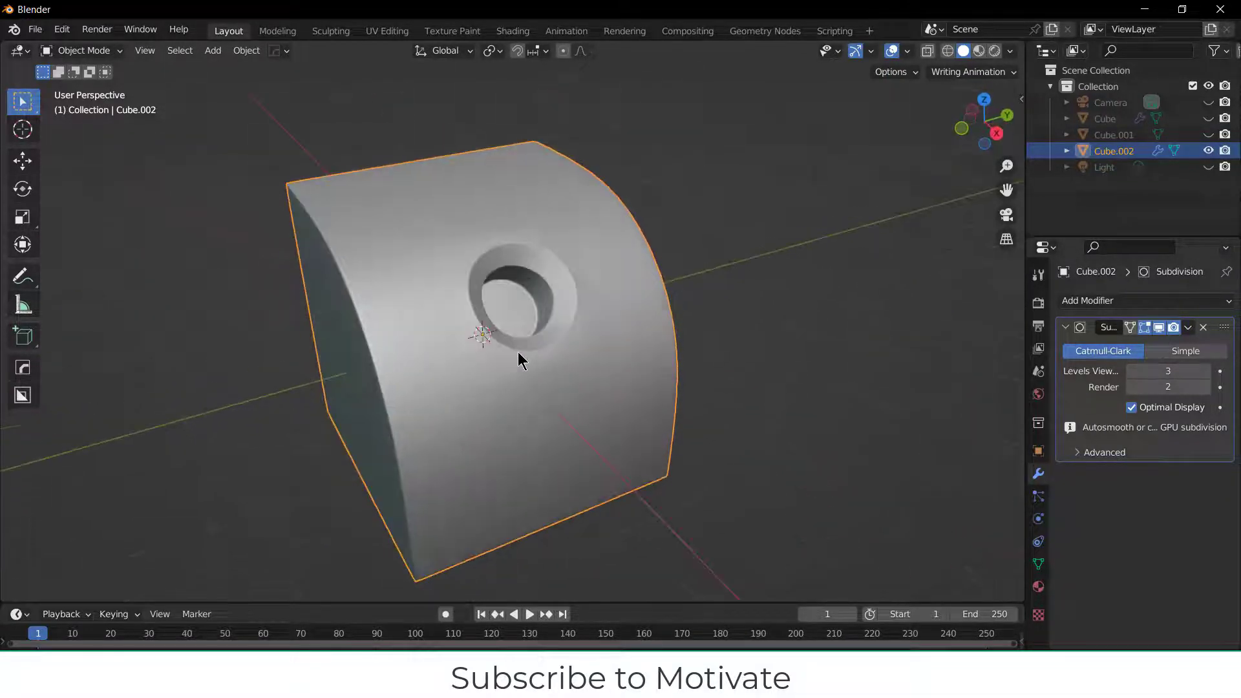
drag(518, 357, 340, 361)
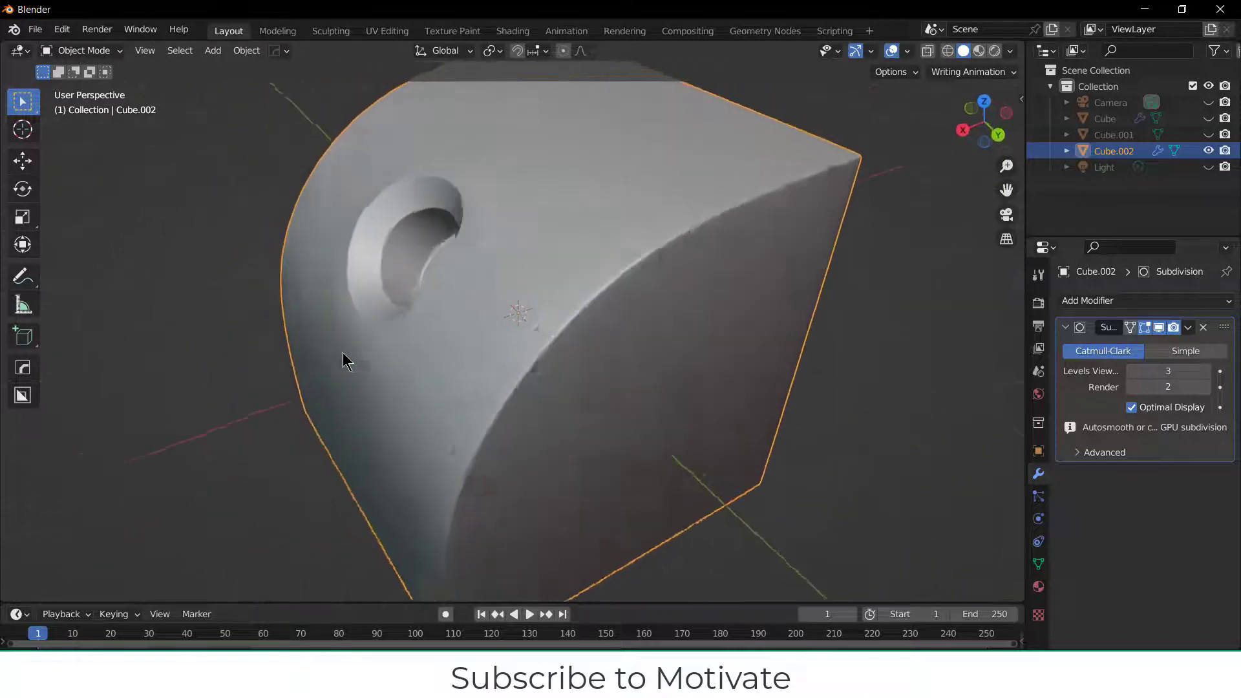